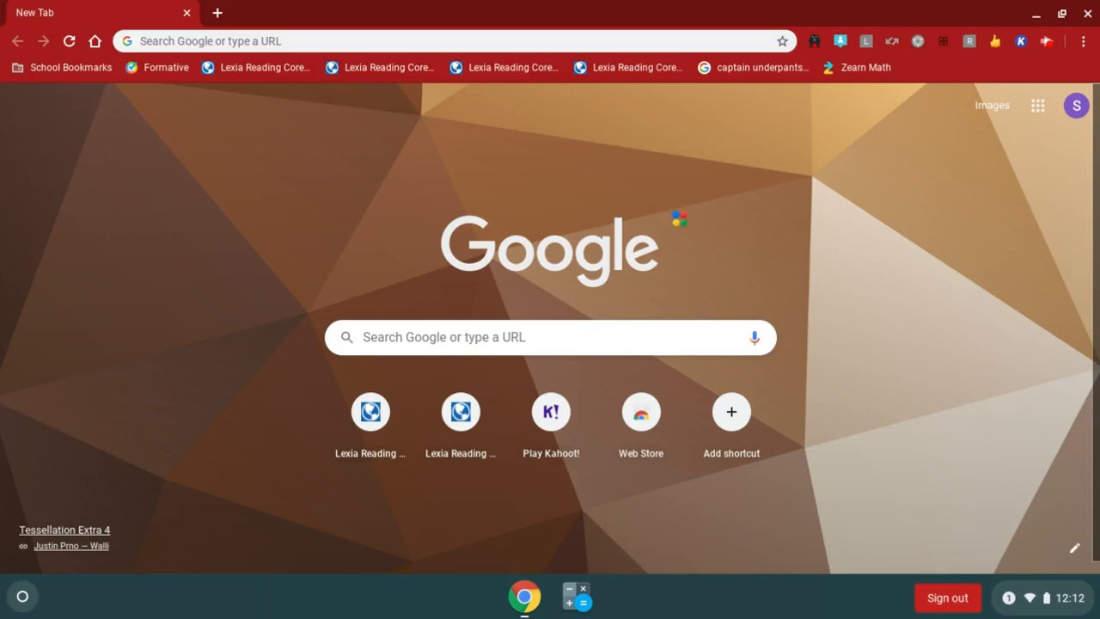
mouse_move(1033, 200)
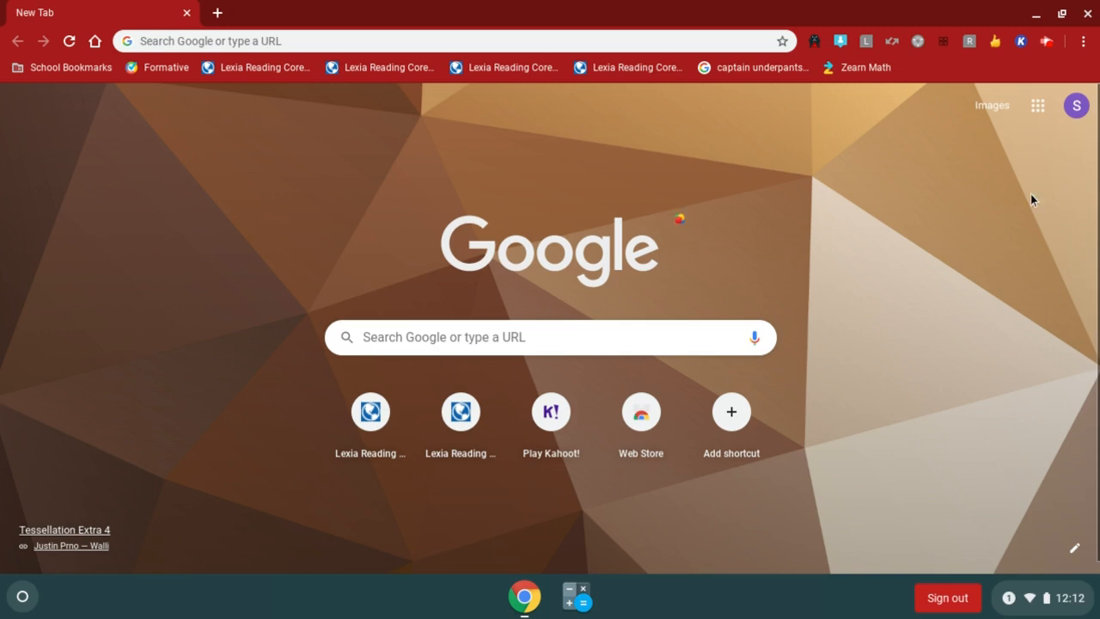
mouse_move(1038, 105)
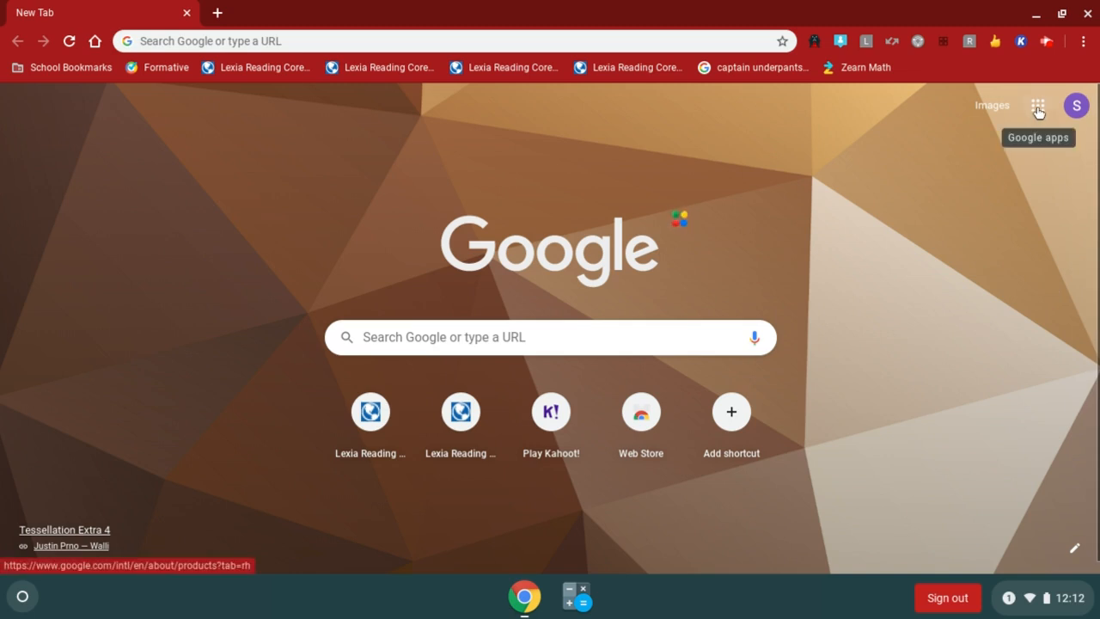
Step: Launch Google Classroom from the Google apps menu to show the enrolled classes
left_click(1038, 104)
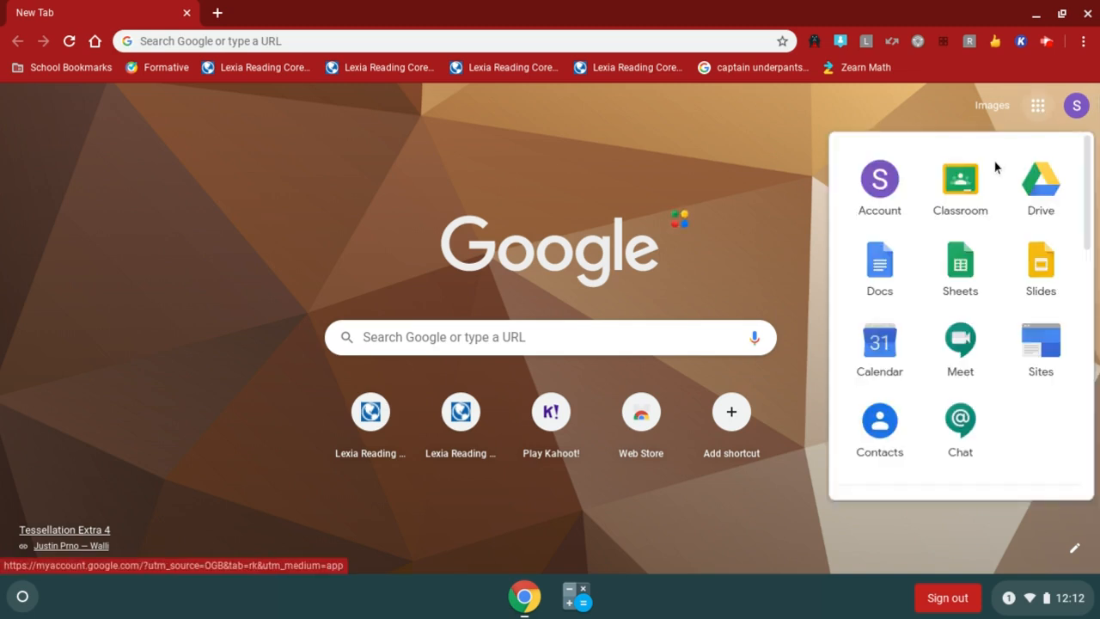
left_click(959, 181)
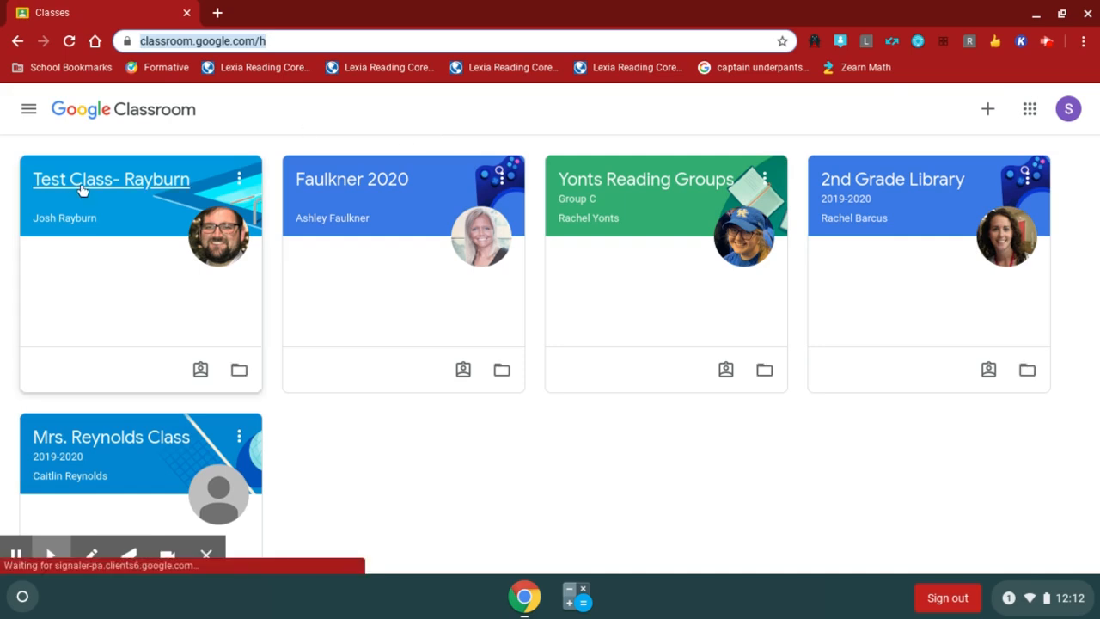
Step: Enter the Test Class- Rayburn class and skim its Stream of teacher posts
left_click(110, 179)
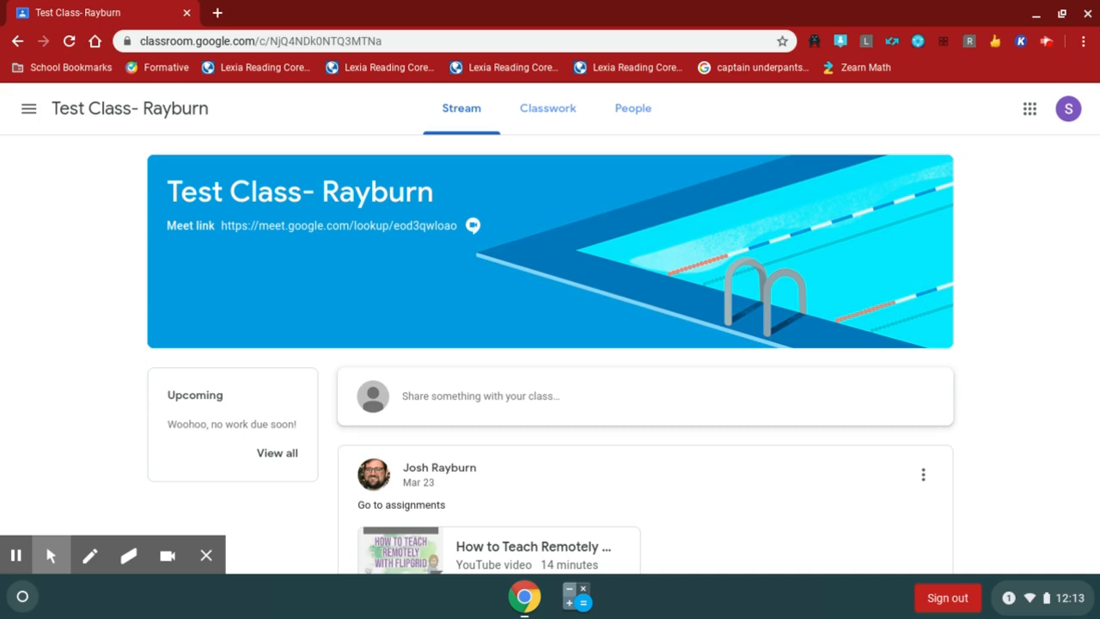
scroll("down", 3)
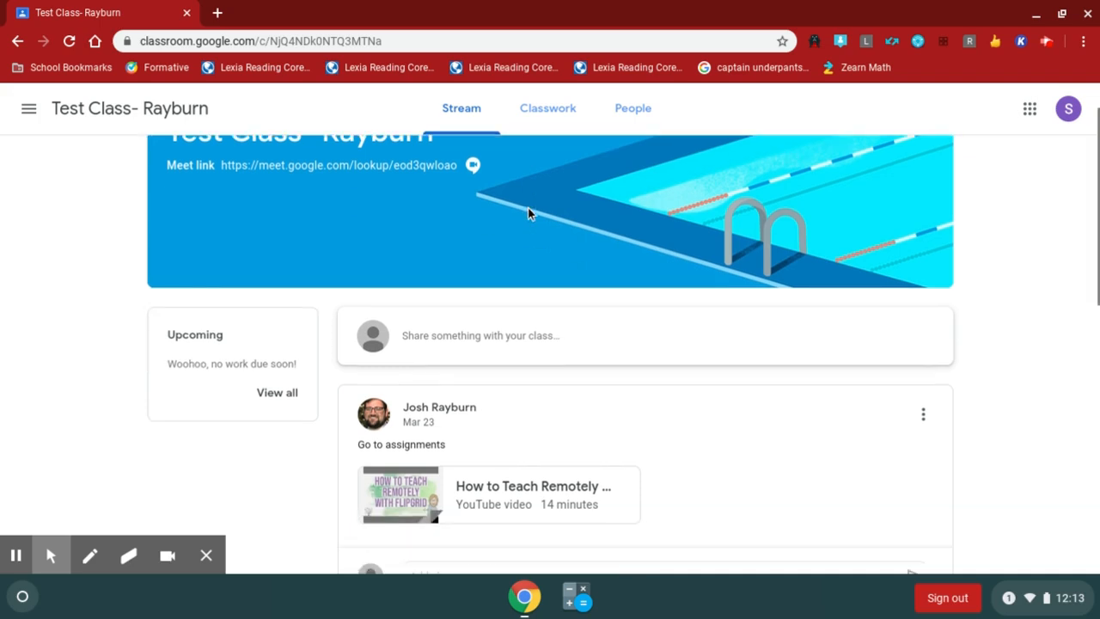
scroll("down", 3)
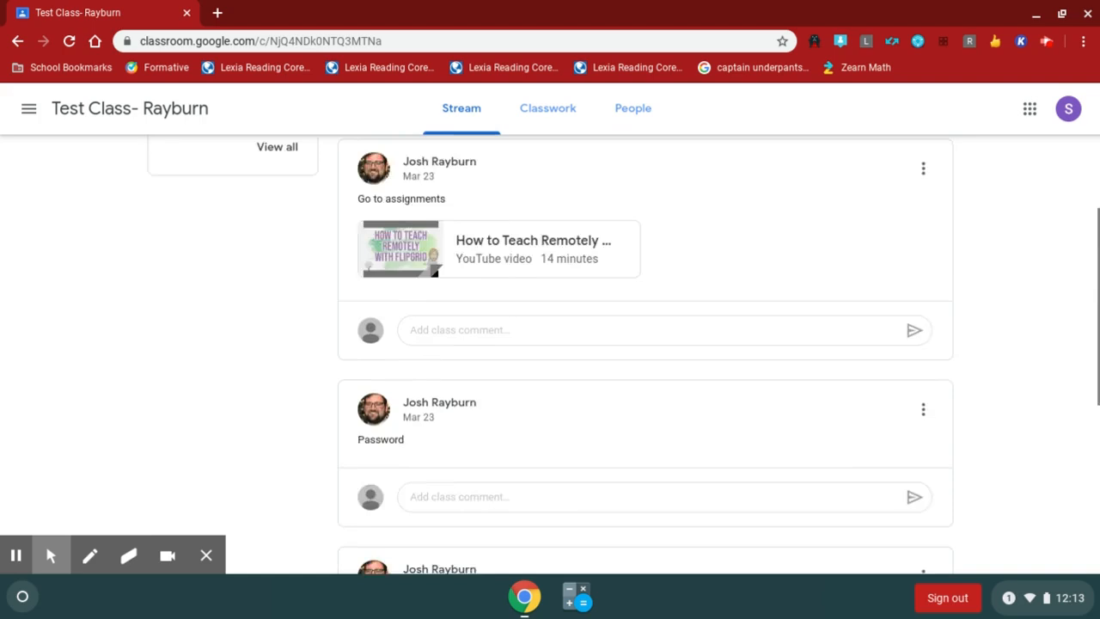
scroll("up", 3)
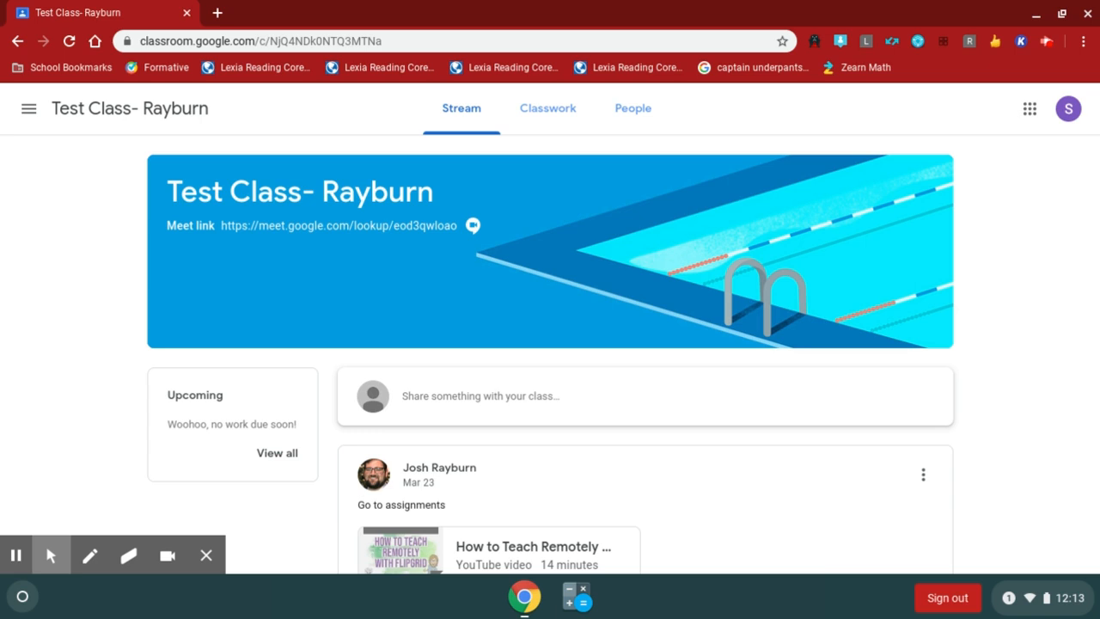
mouse_move(546, 109)
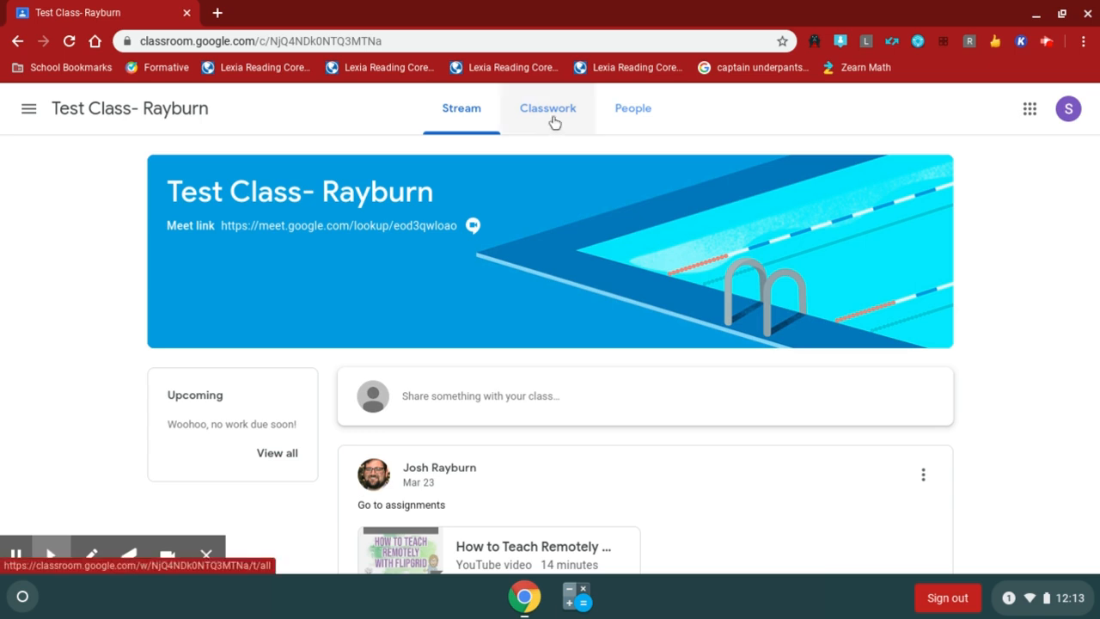
Step: Switch to the Classwork page listing the April 15, April 14th and April 13th topics
left_click(547, 106)
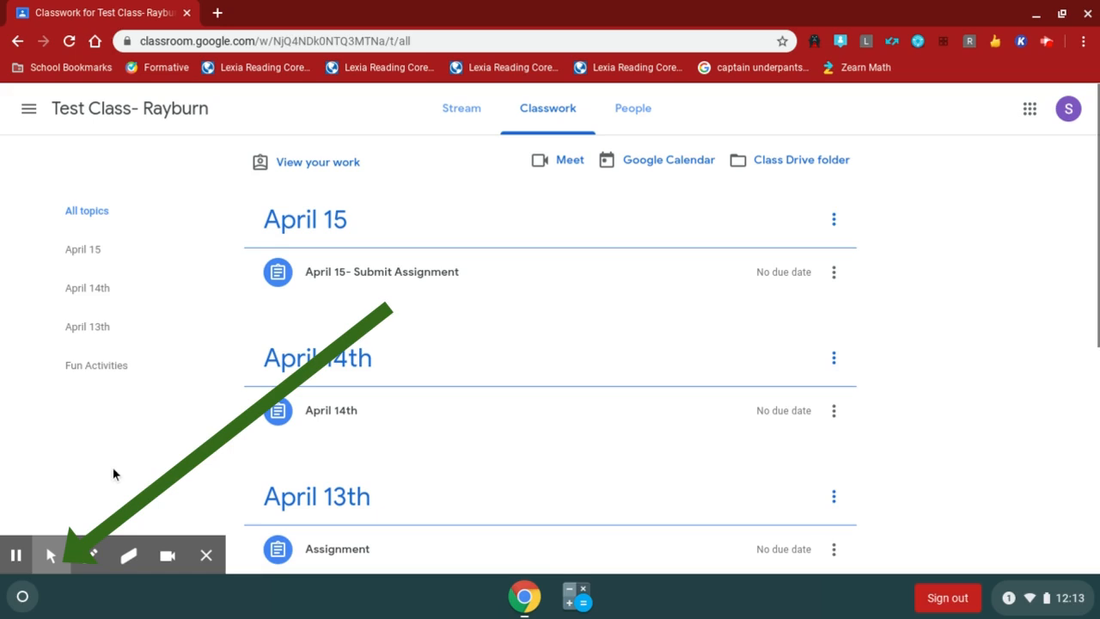
Step: Start the ChromeOS Camera app from the launcher, showing the live webcam feed in Photo mode
left_click(22, 594)
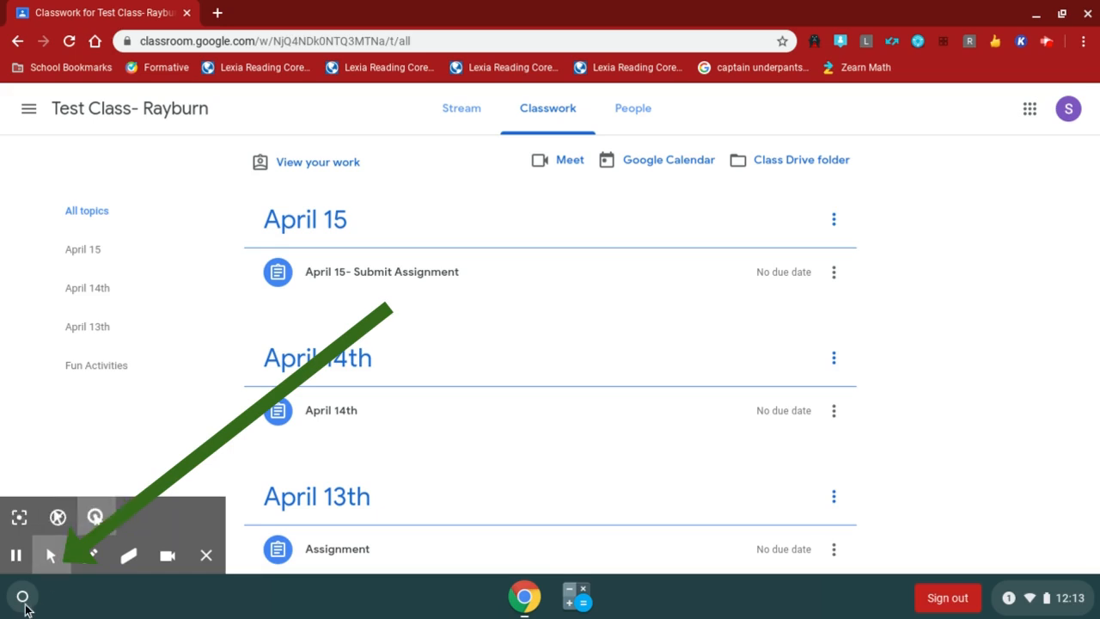
left_click(23, 594)
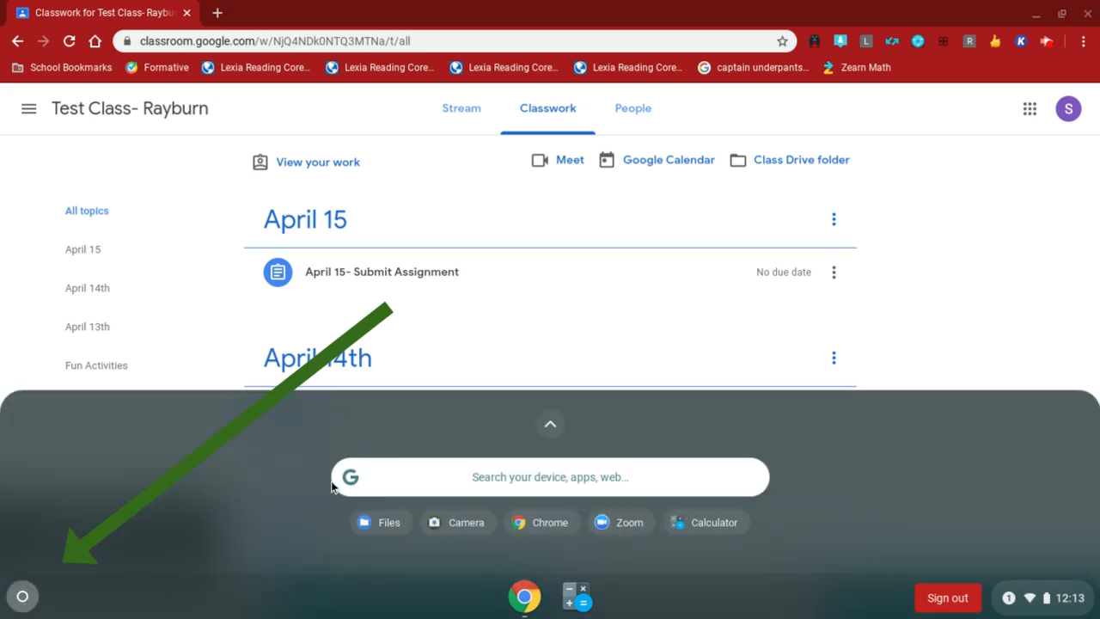
left_click(549, 423)
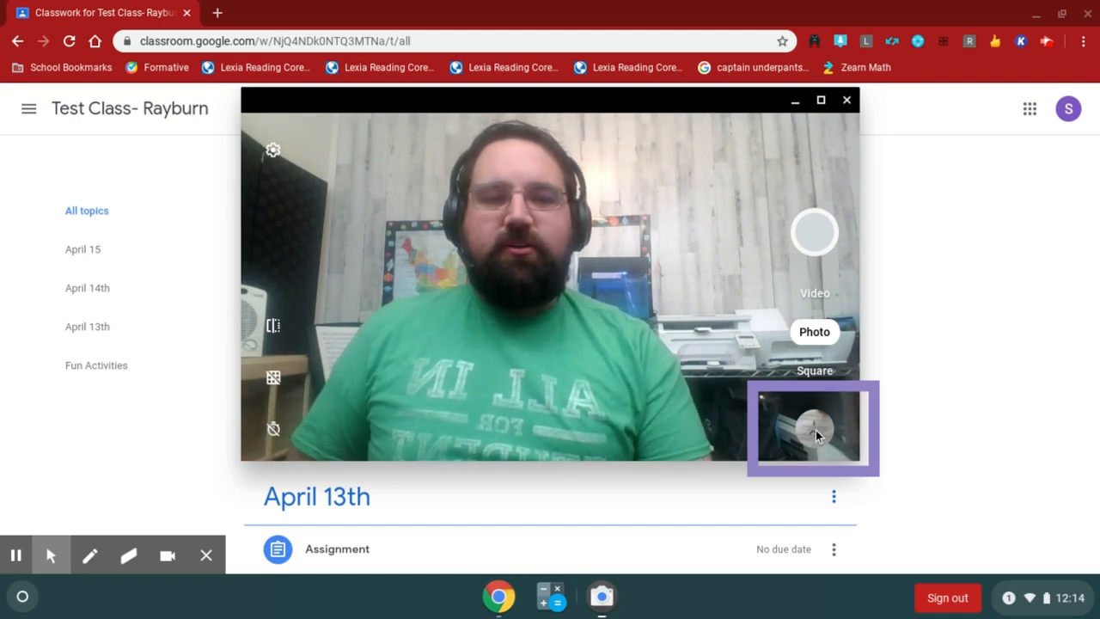
Step: View the latest worksheet photo in Gallery and rename it to 'April 15- pg. 1'
left_click(812, 428)
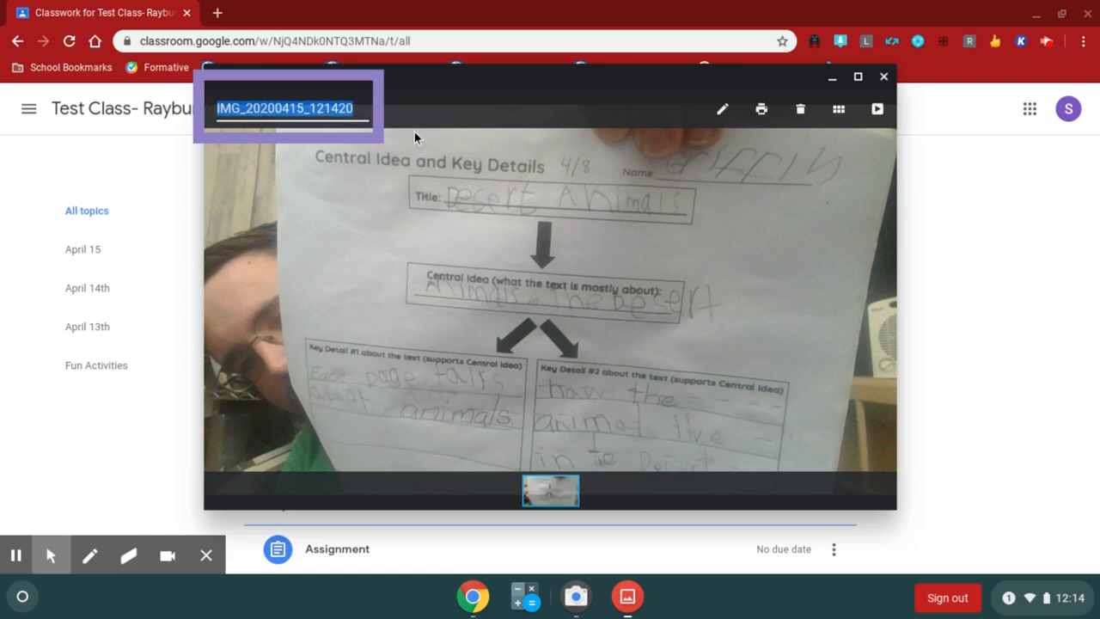
type("April")
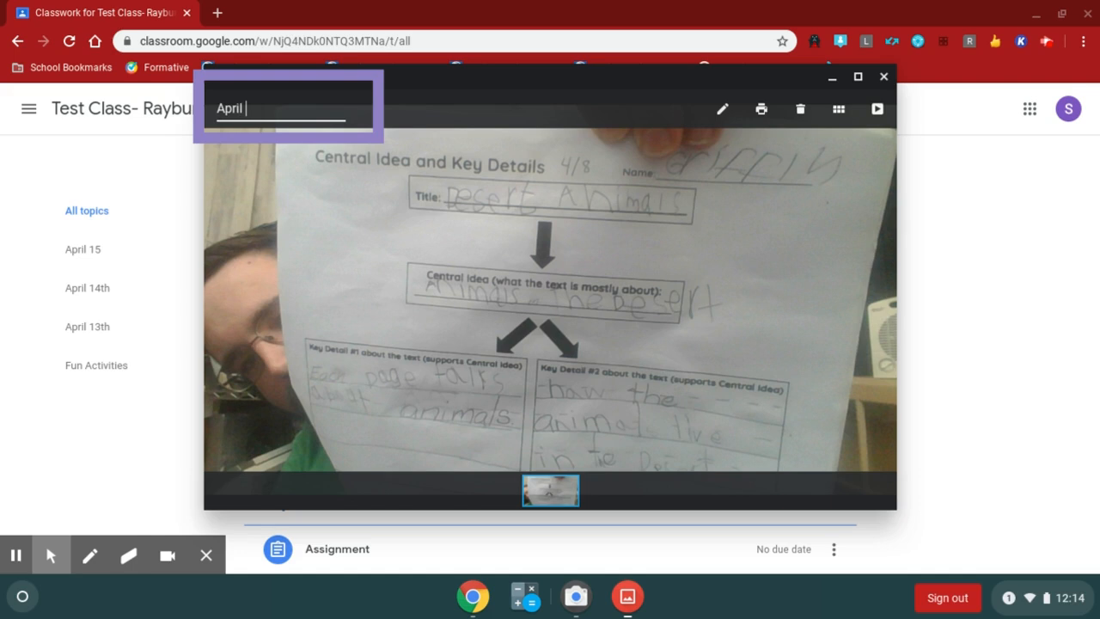
type("15- pg. 1")
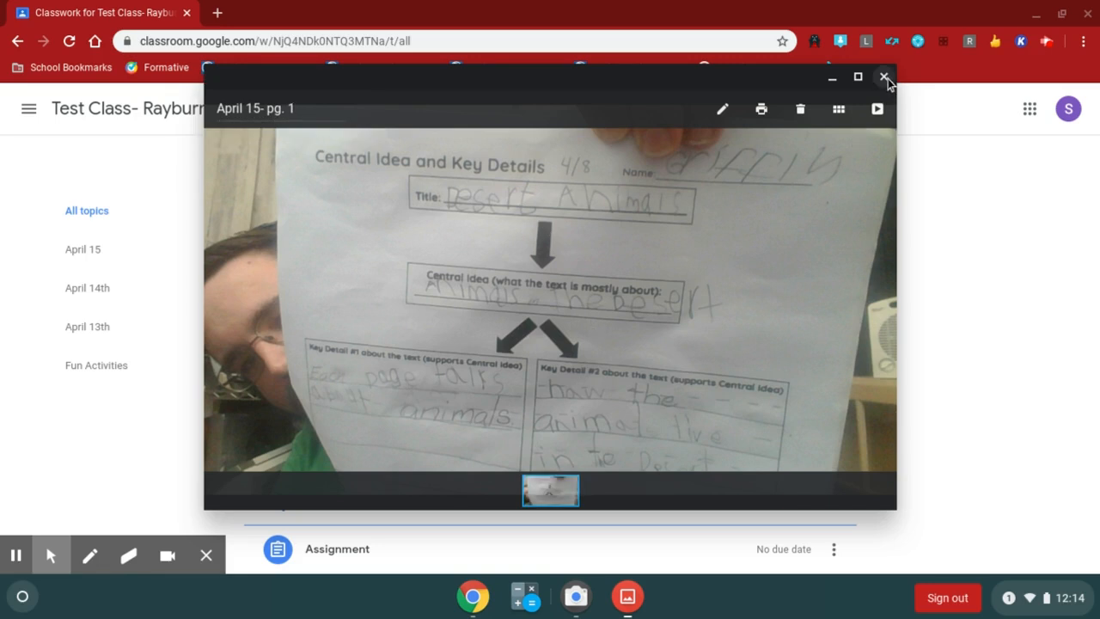
Step: Move to the second worksheet photo and rename it to 'April 15- pg. 2'
left_click(883, 77)
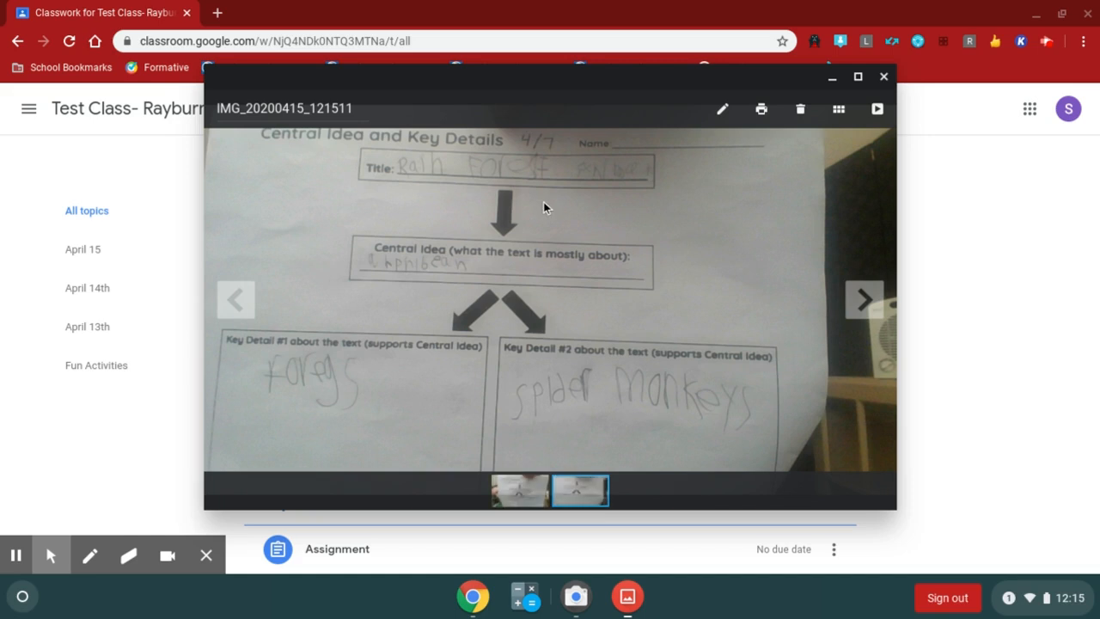
double_click(283, 108)
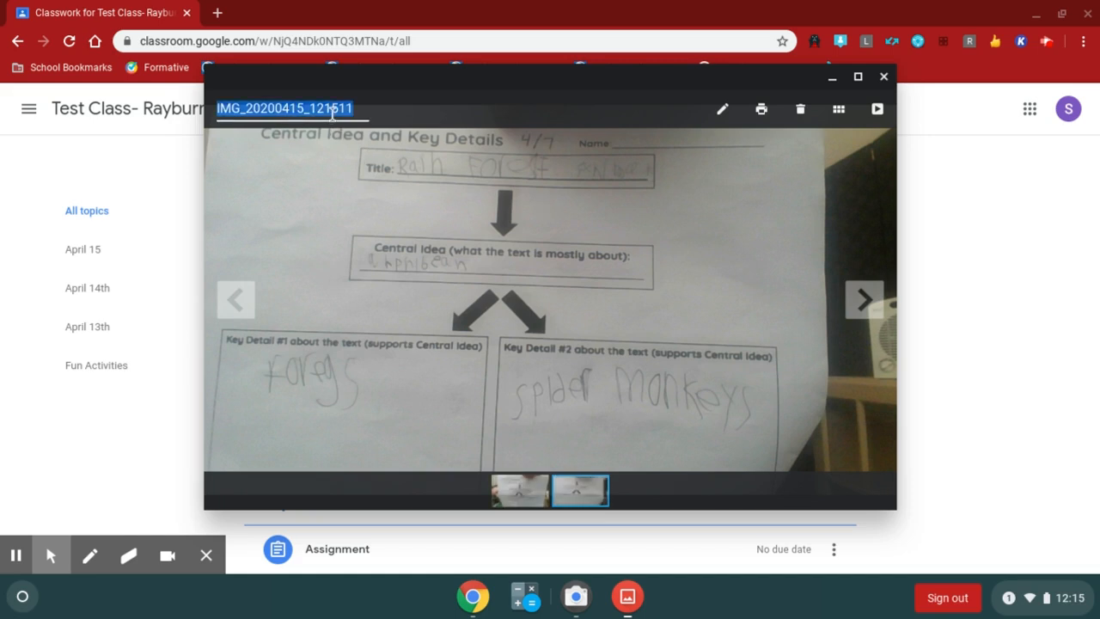
type("April 15.")
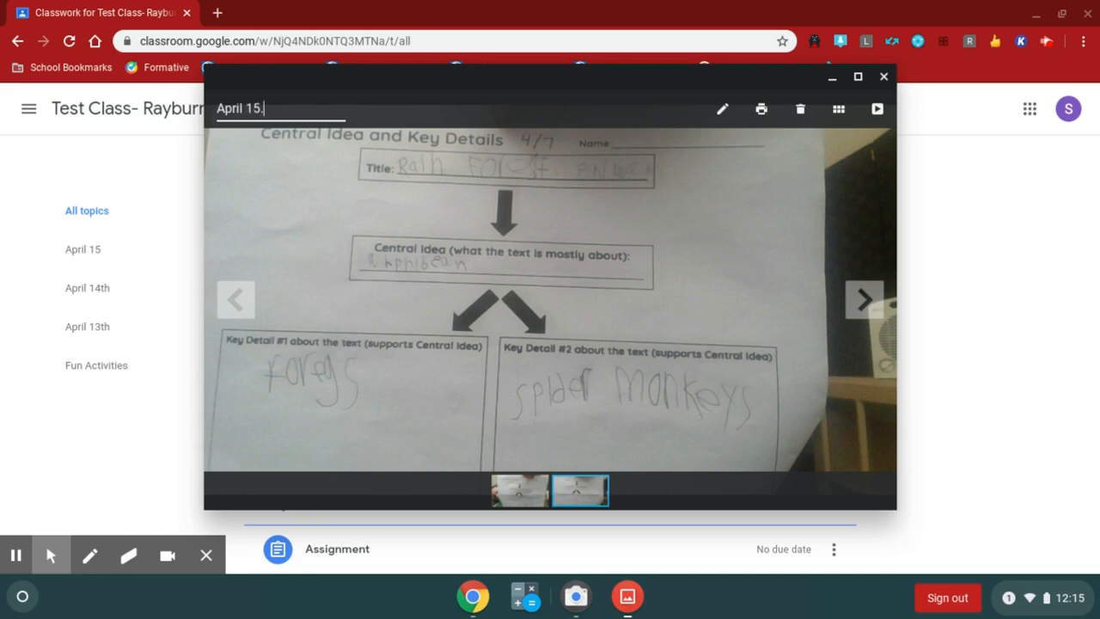
type("- pg. 2")
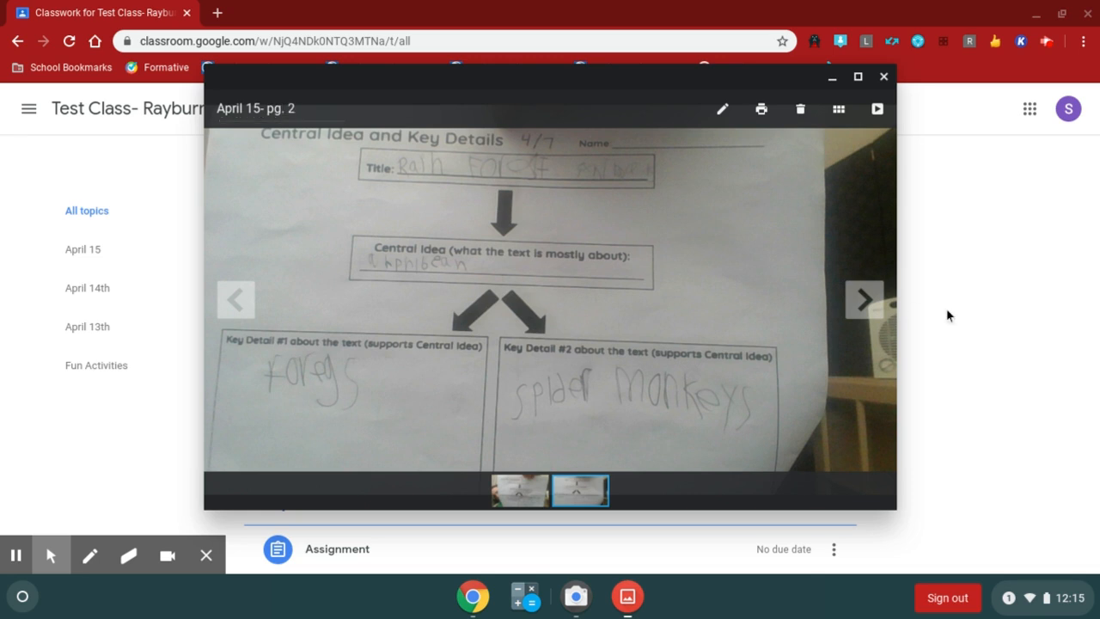
Step: Leave Gallery, view the April 15- Submit Assignment, and show the Add or create choices under Your work
left_click(883, 76)
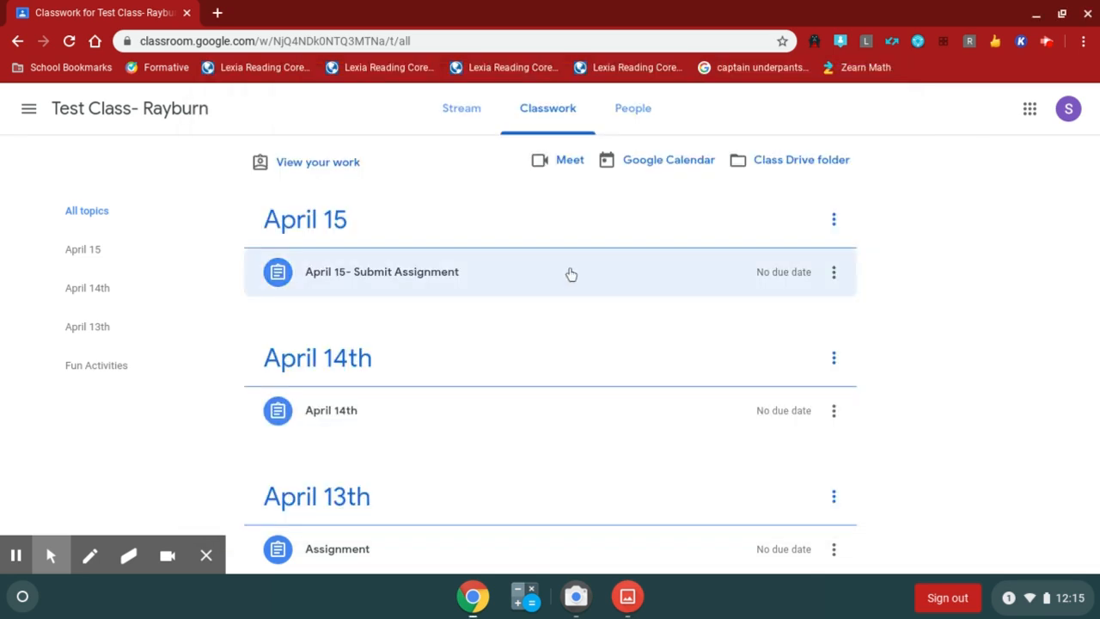
mouse_move(351, 276)
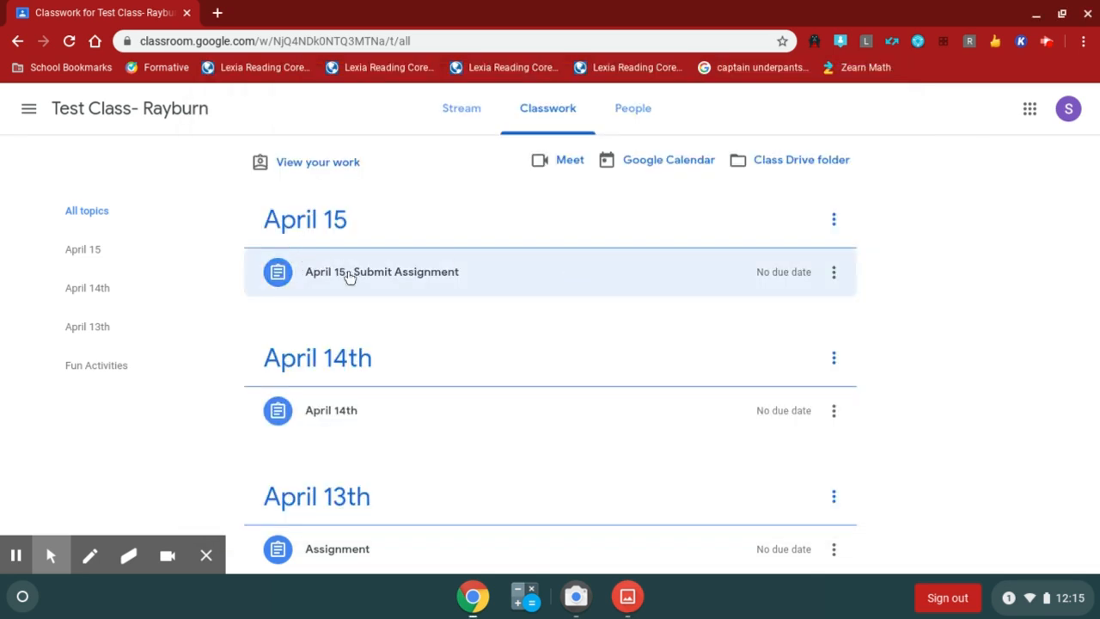
left_click(381, 272)
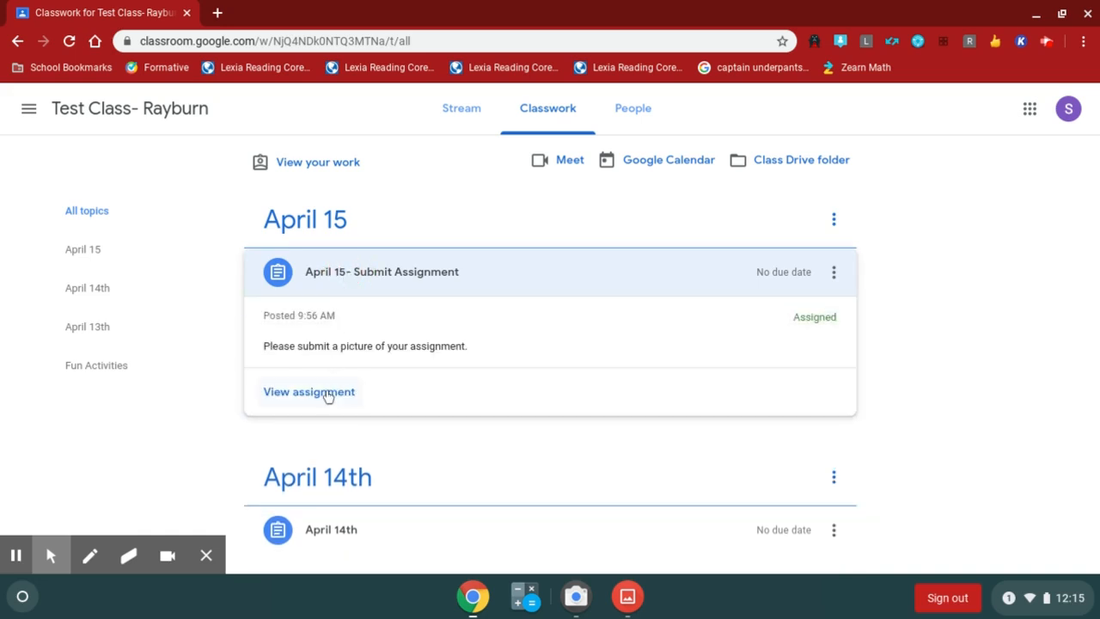
left_click(309, 392)
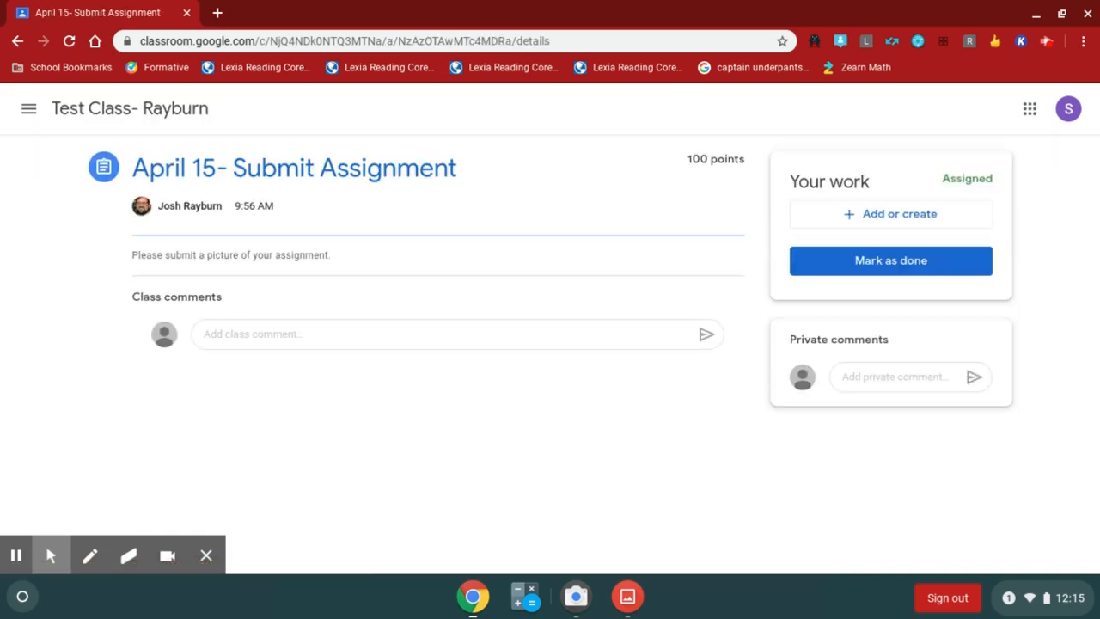
left_click_drag(120, 223, 515, 370)
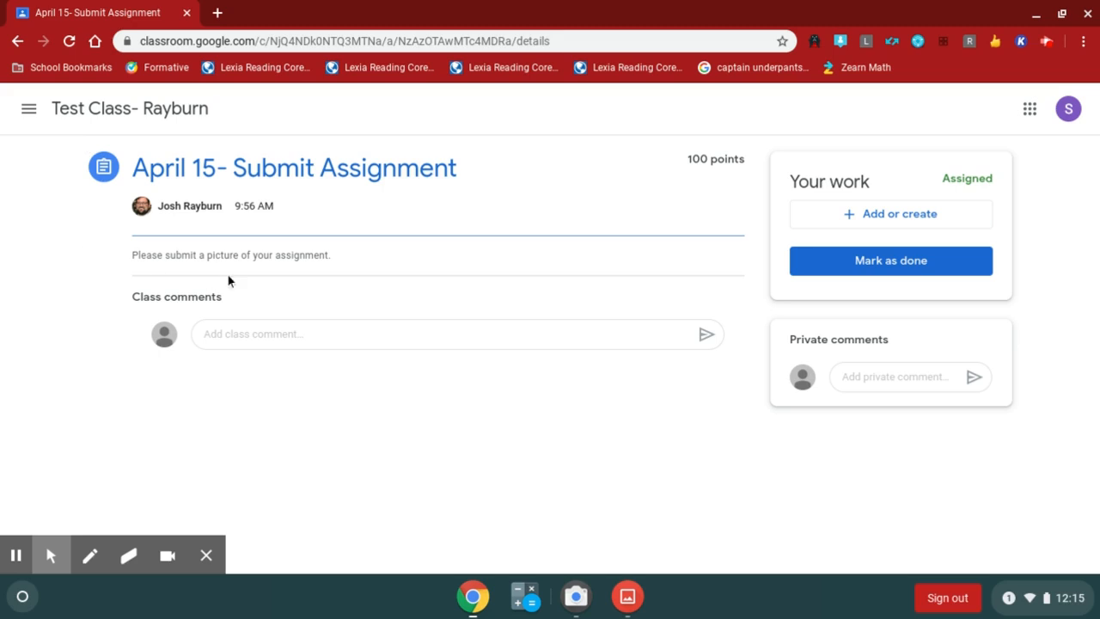
mouse_move(337, 241)
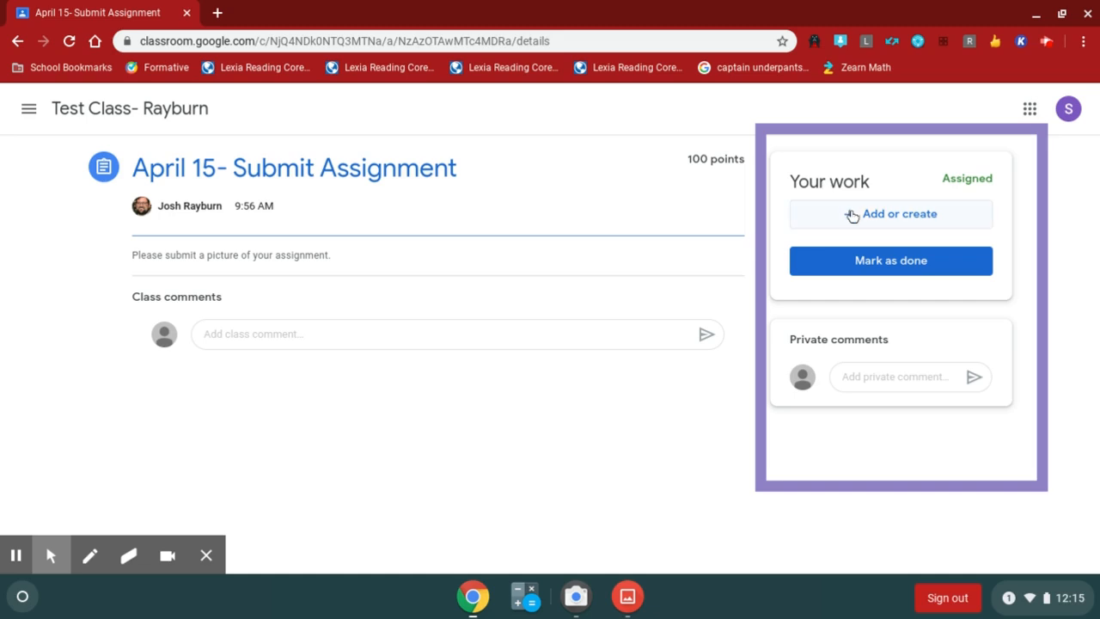
left_click(890, 213)
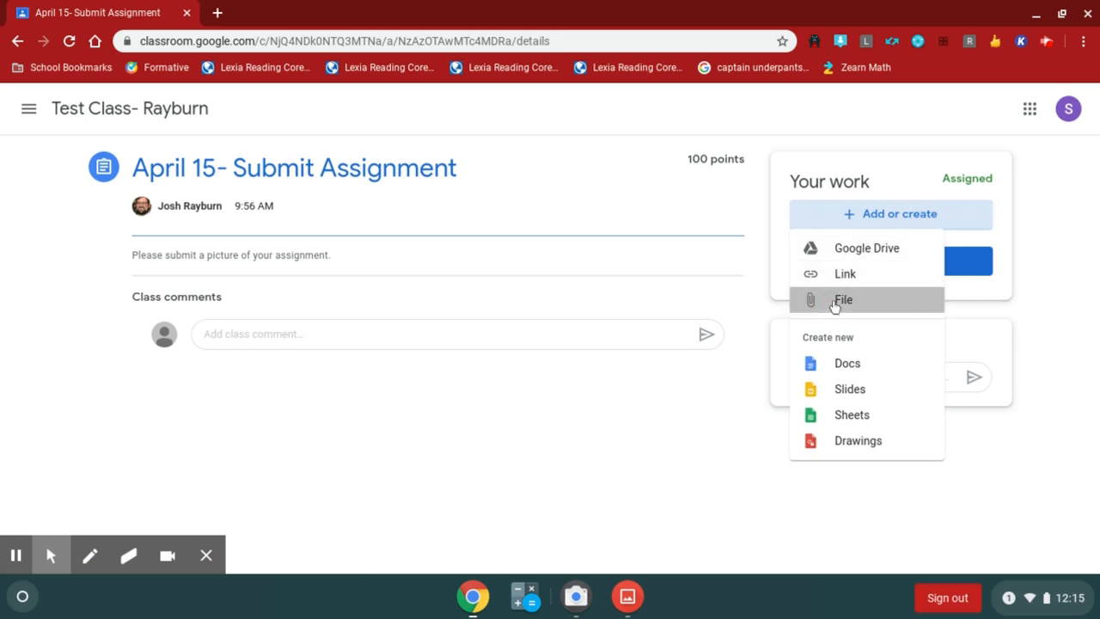
Step: Choose File attachment, browse to Downloads and pick April 15- pg. 1.jpg
left_click(844, 299)
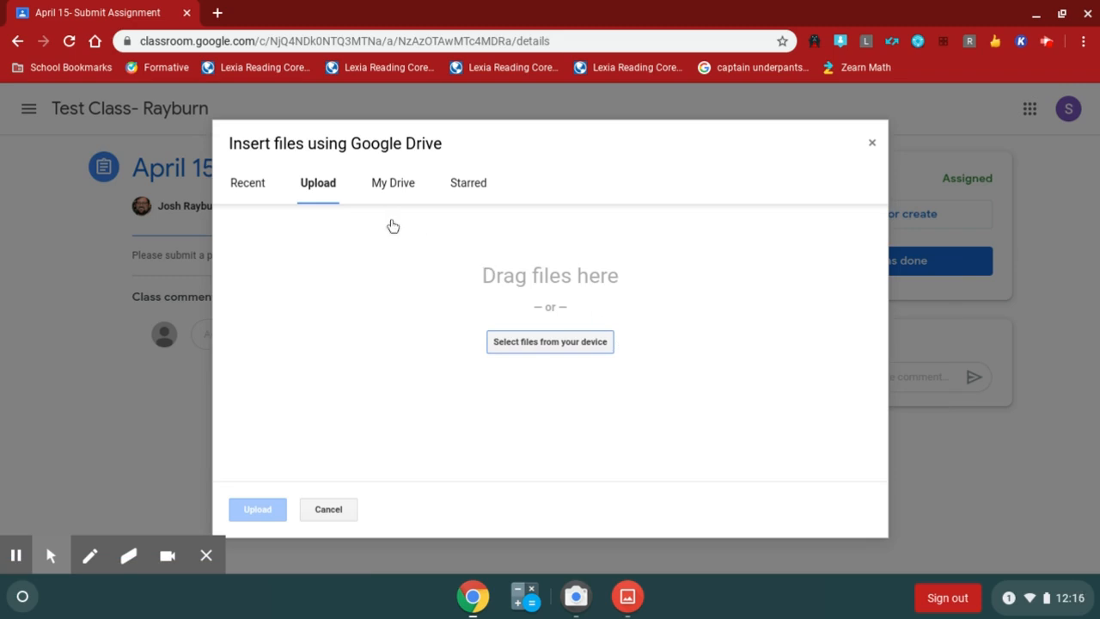
mouse_move(550, 340)
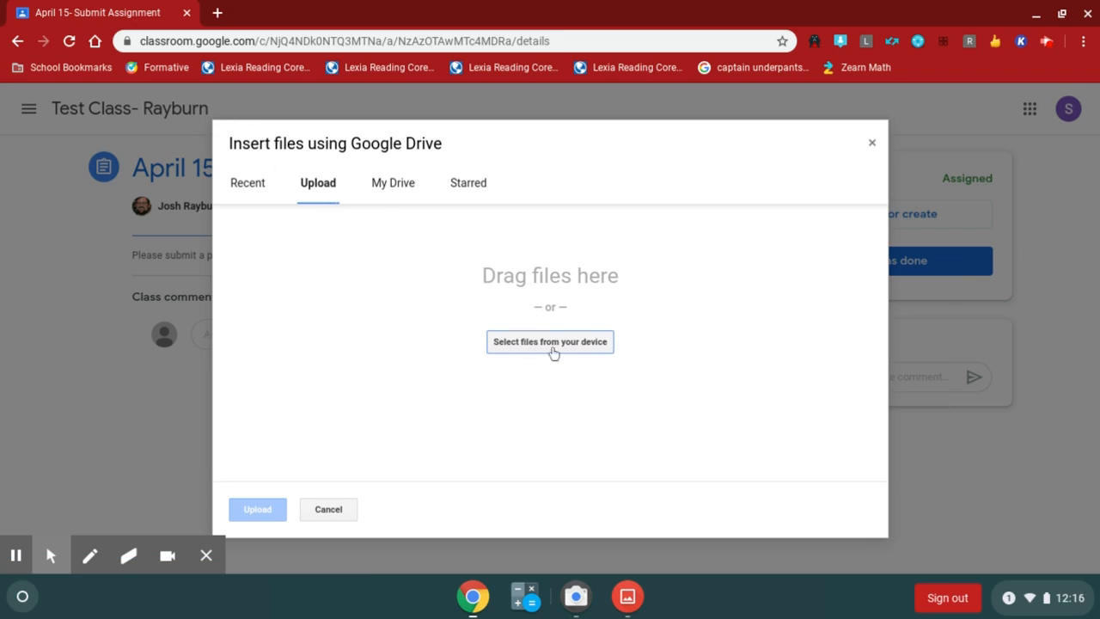
left_click(550, 342)
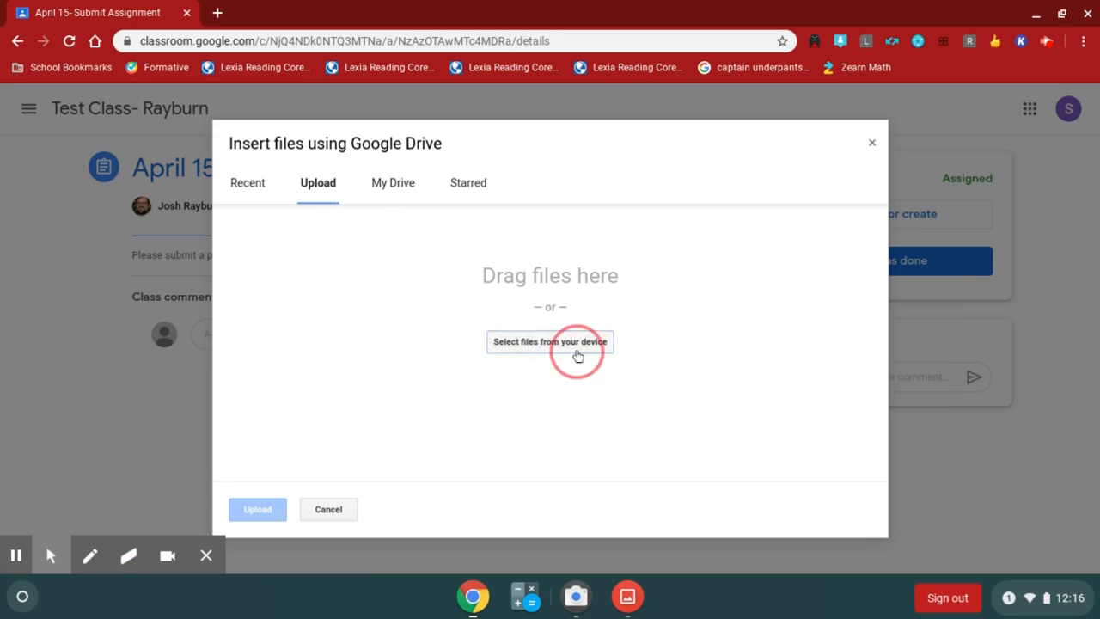
left_click(550, 342)
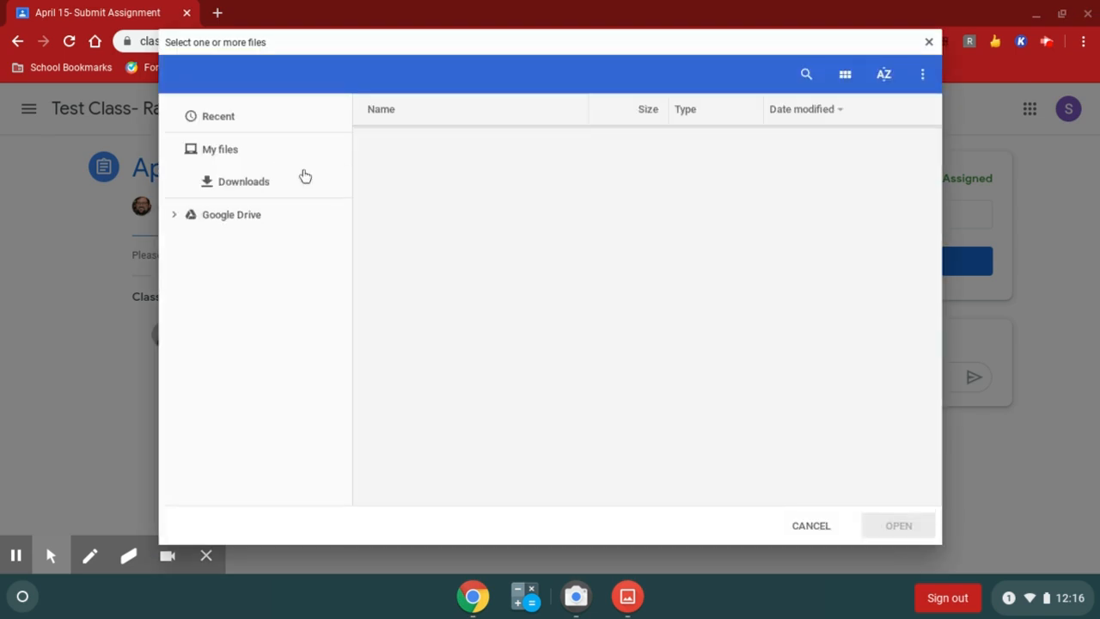
left_click(220, 147)
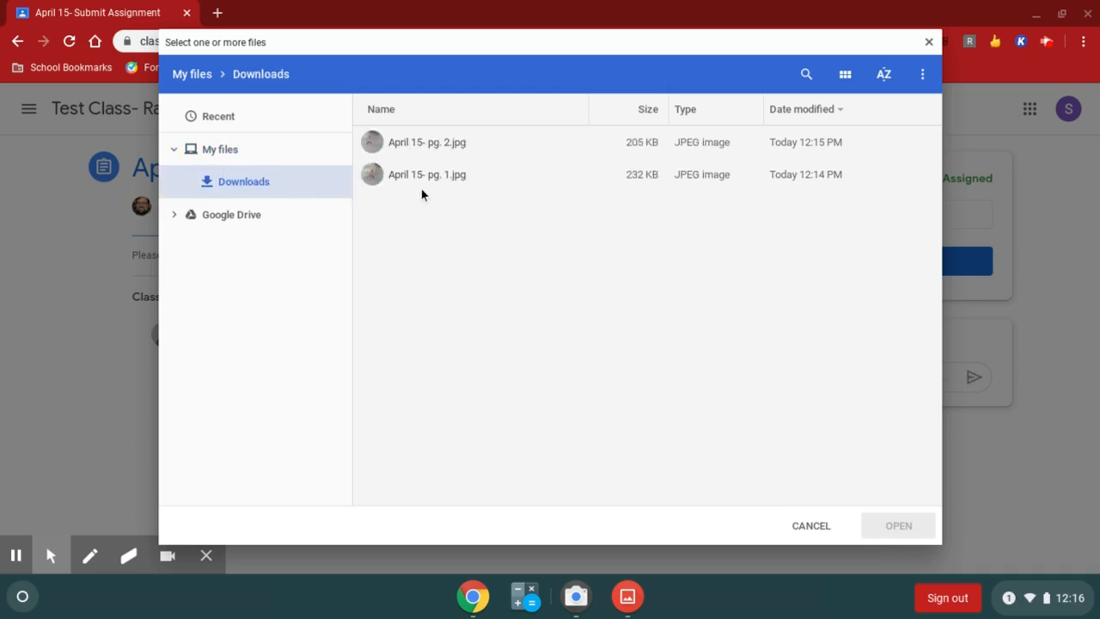
mouse_move(430, 176)
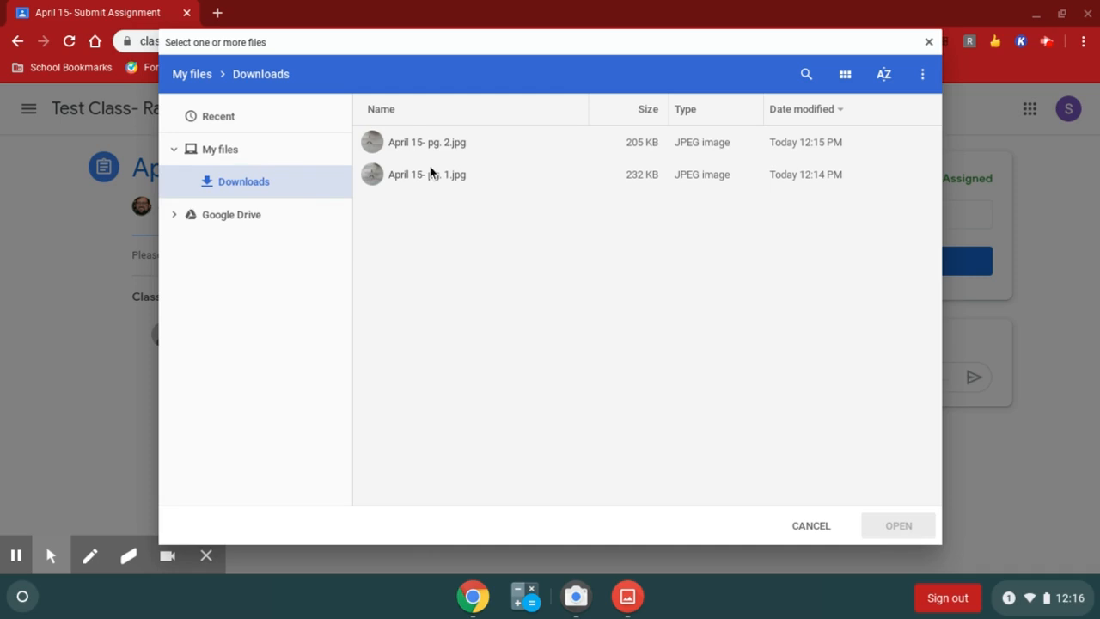
mouse_move(438, 182)
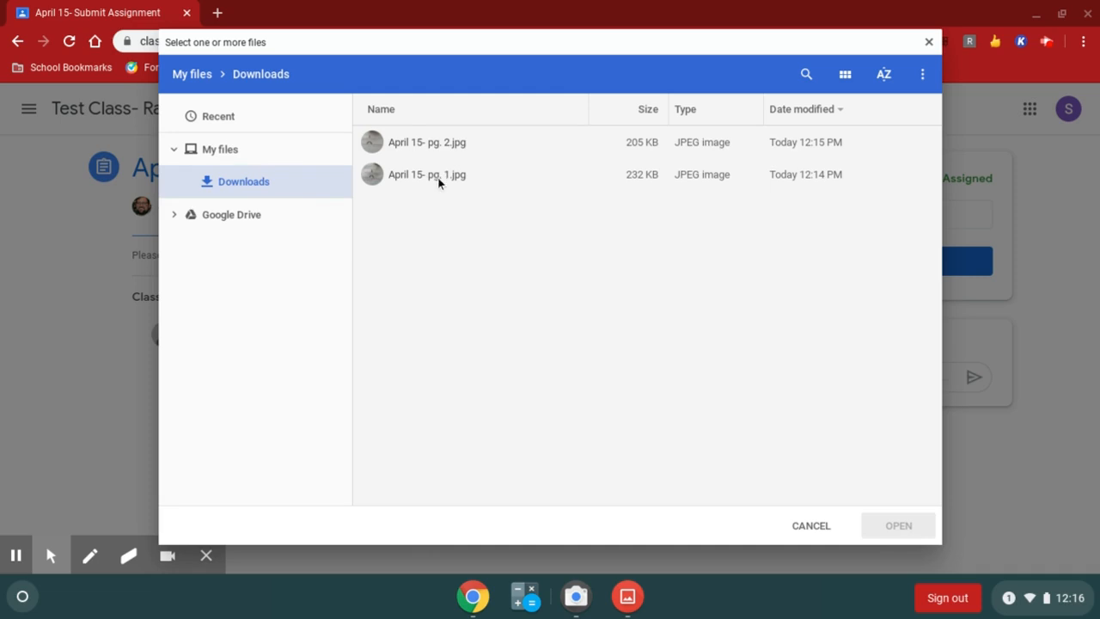
left_click(426, 175)
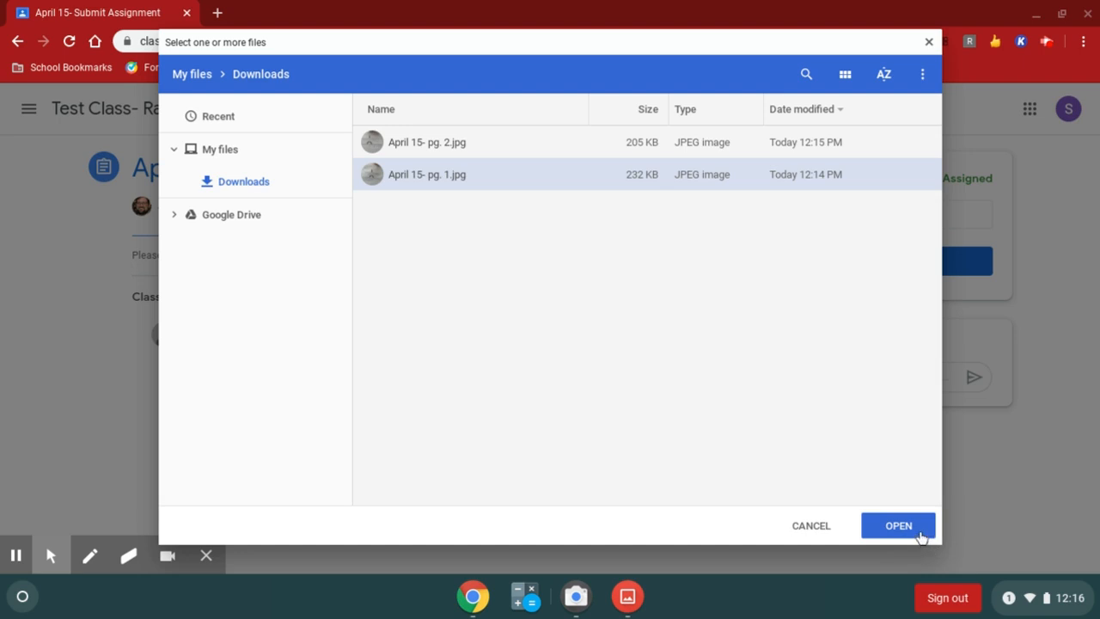
left_click(897, 526)
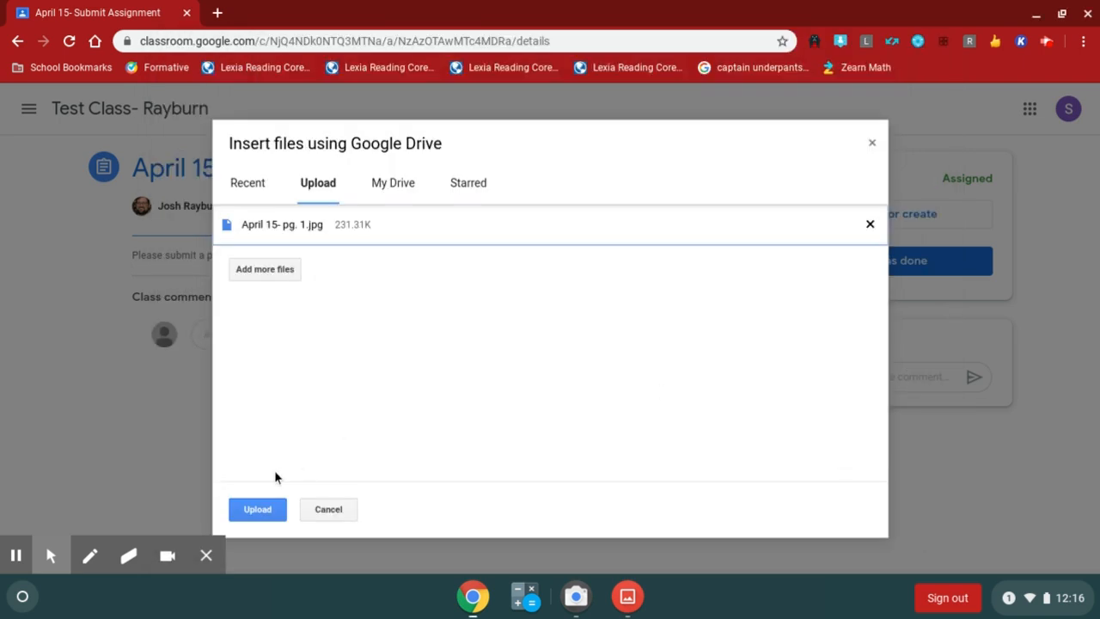
Step: Add April 15- pg. 2.jpg as a second file and upload both photos to the assignment
left_click(265, 268)
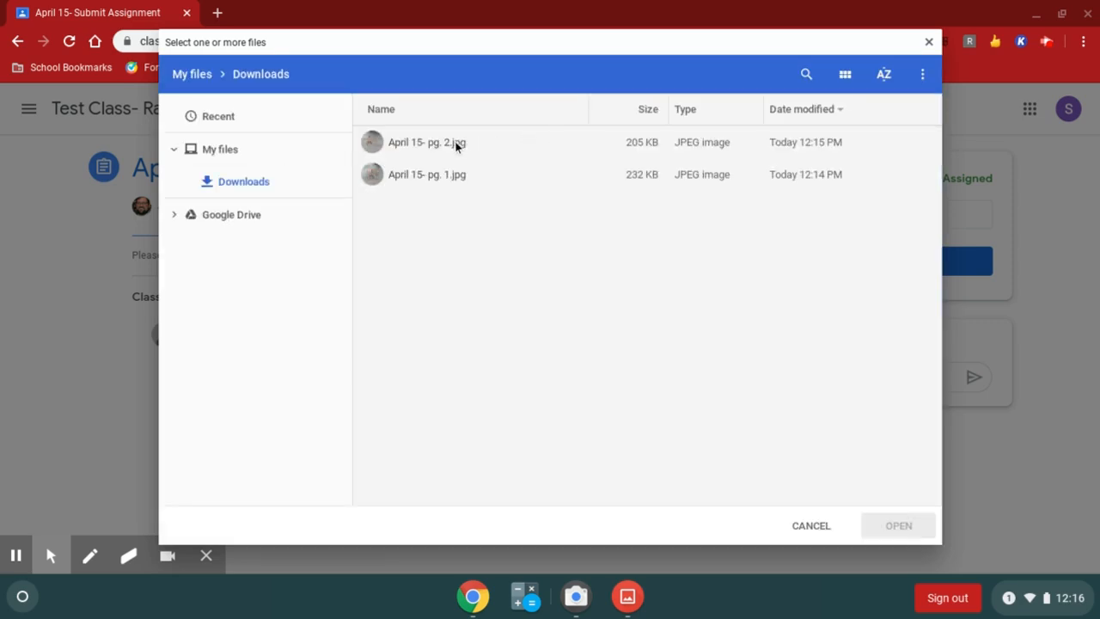
left_click(897, 526)
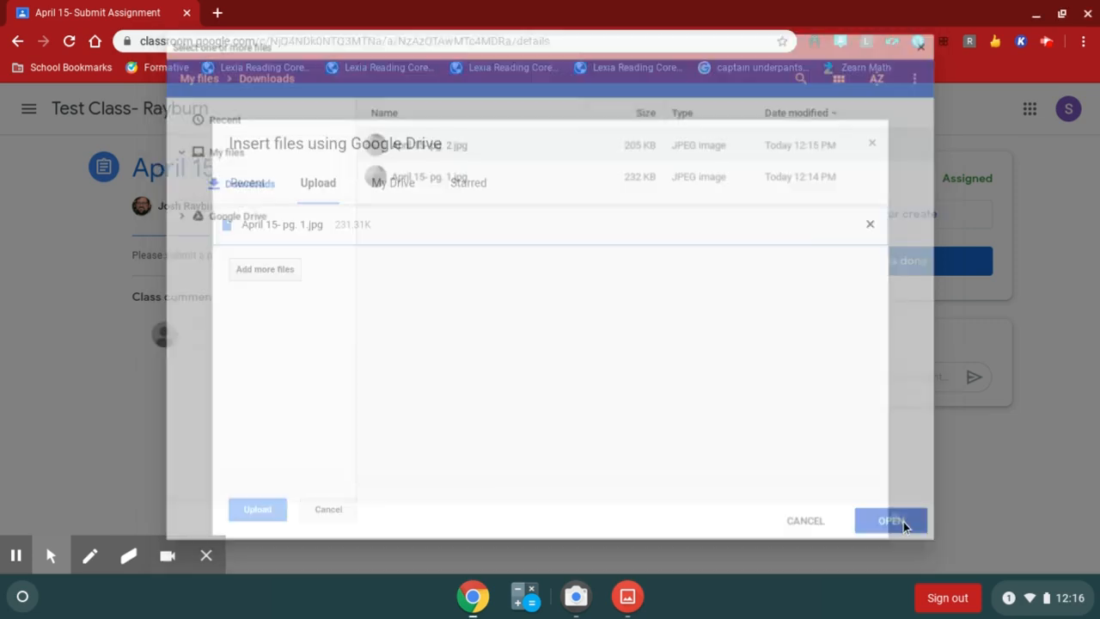
left_click(891, 519)
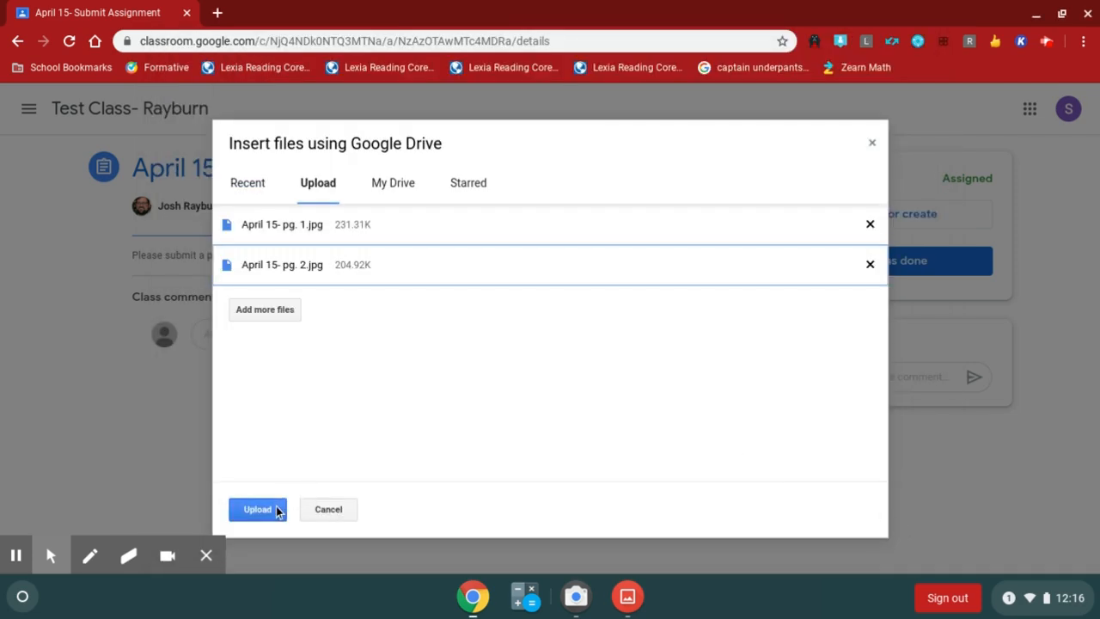
left_click(258, 508)
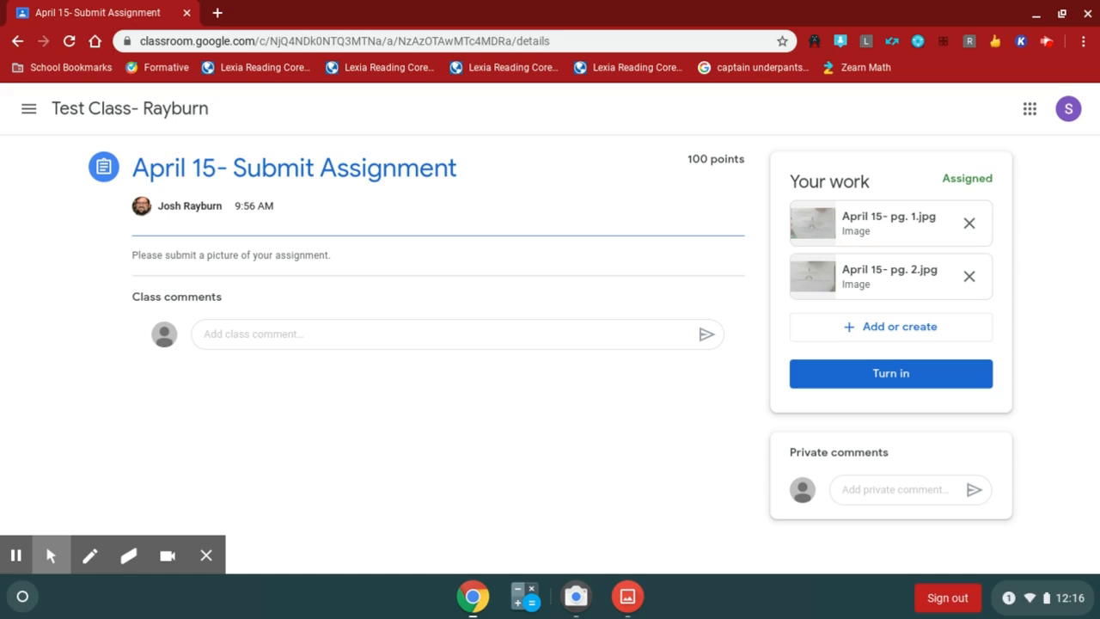
Step: Turn in the April 15 assignment and confirm, so its status reads Turned in
left_click(969, 275)
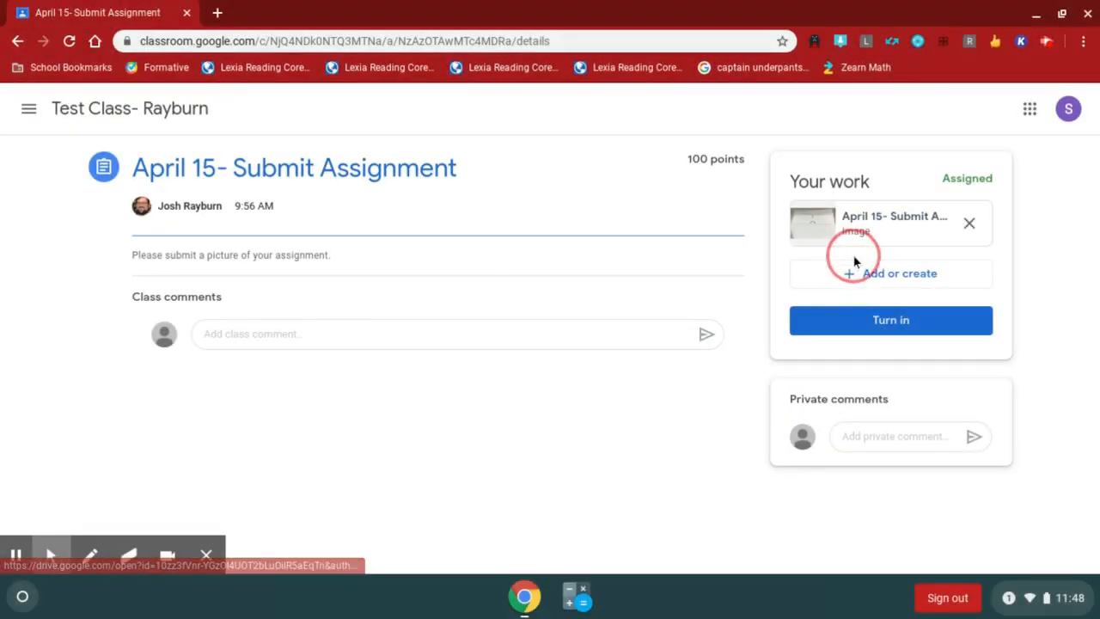
mouse_move(855, 310)
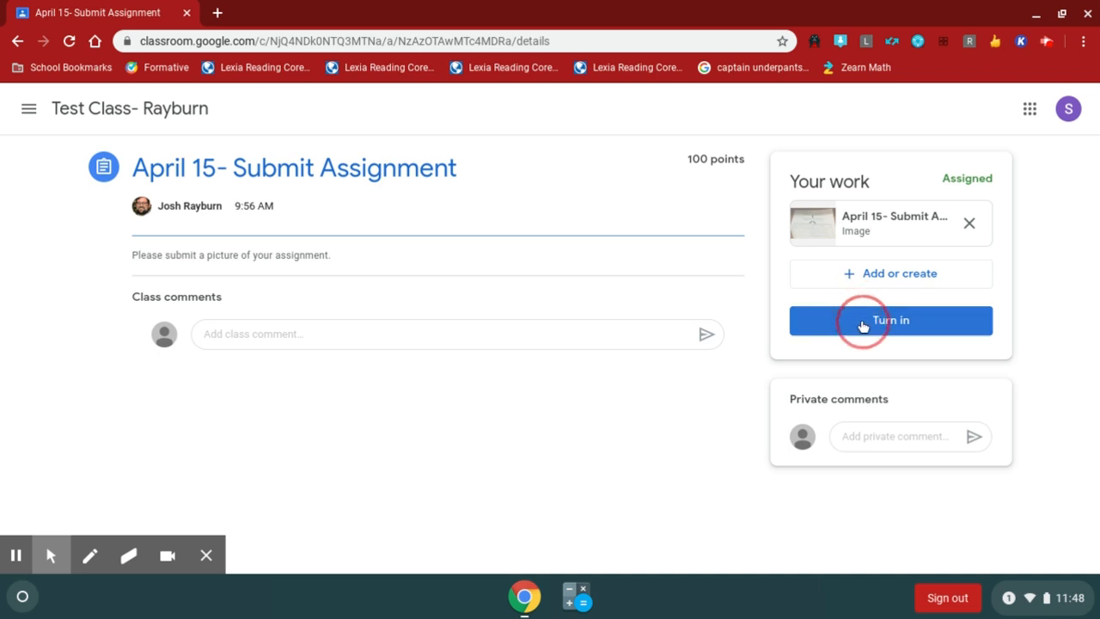
left_click(890, 320)
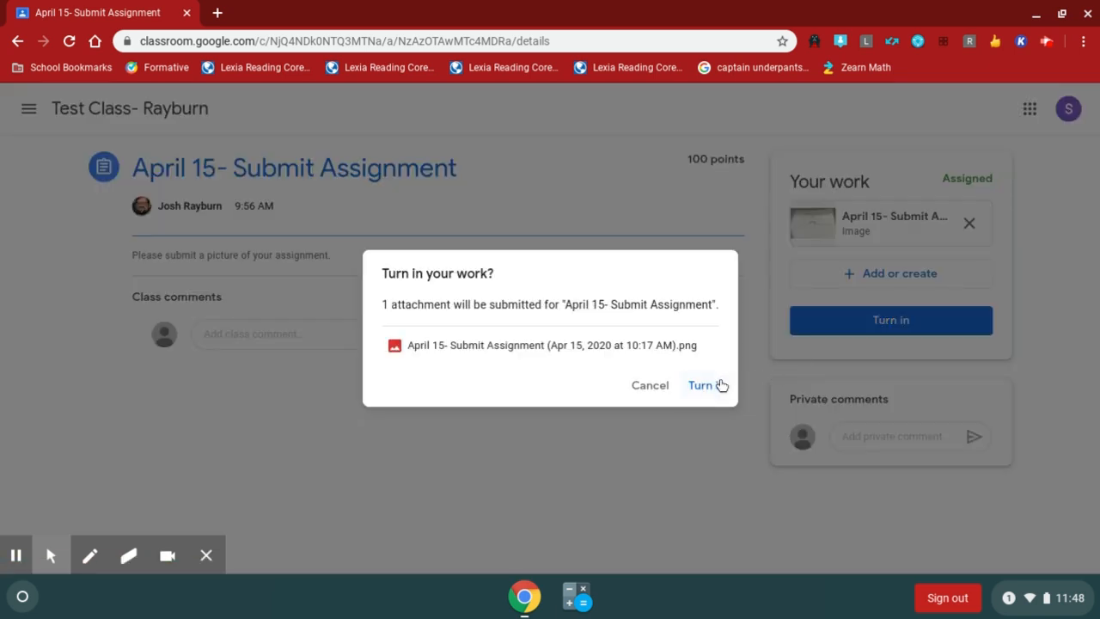
left_click(699, 385)
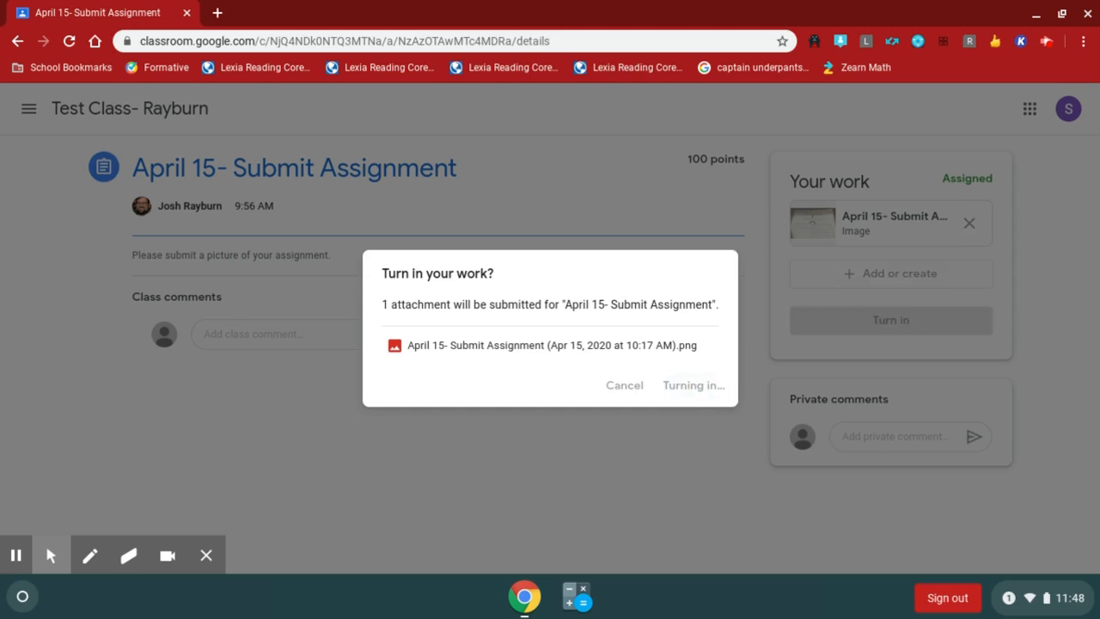
left_click(692, 385)
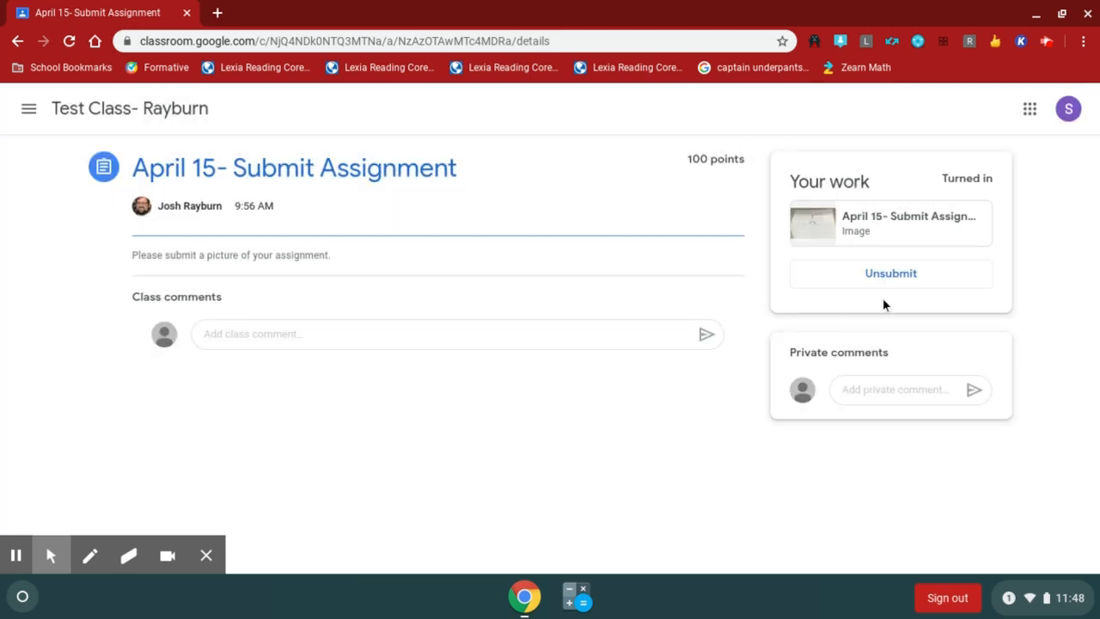